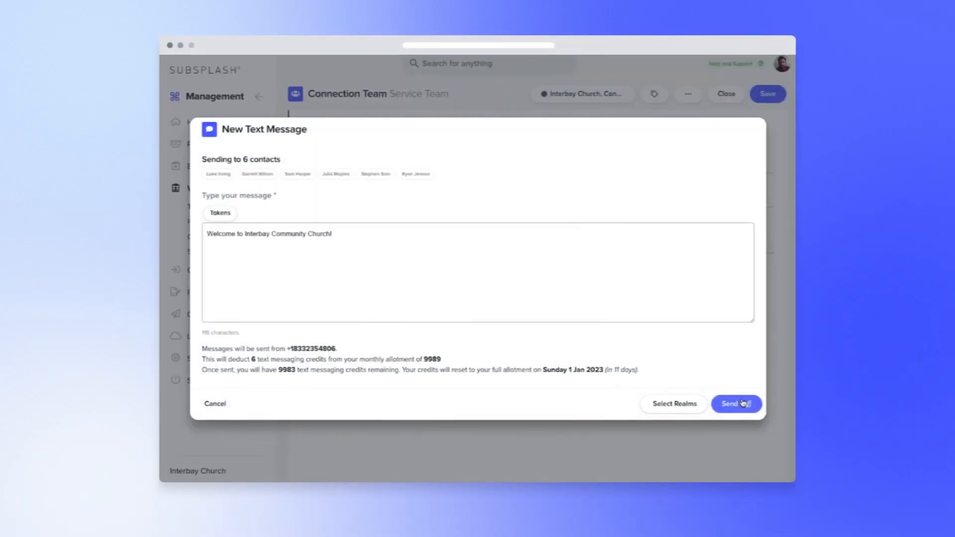
- Send the welcome text message to the six Connection Team contacts
click(737, 403)
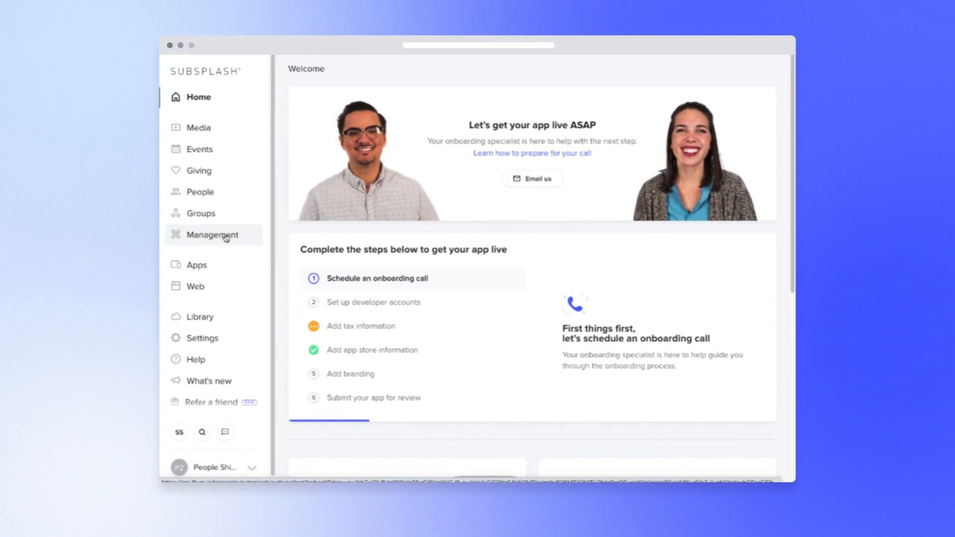
- Switch to the Management workspace for Interbay Church, peeking at the Communication pages
click(213, 234)
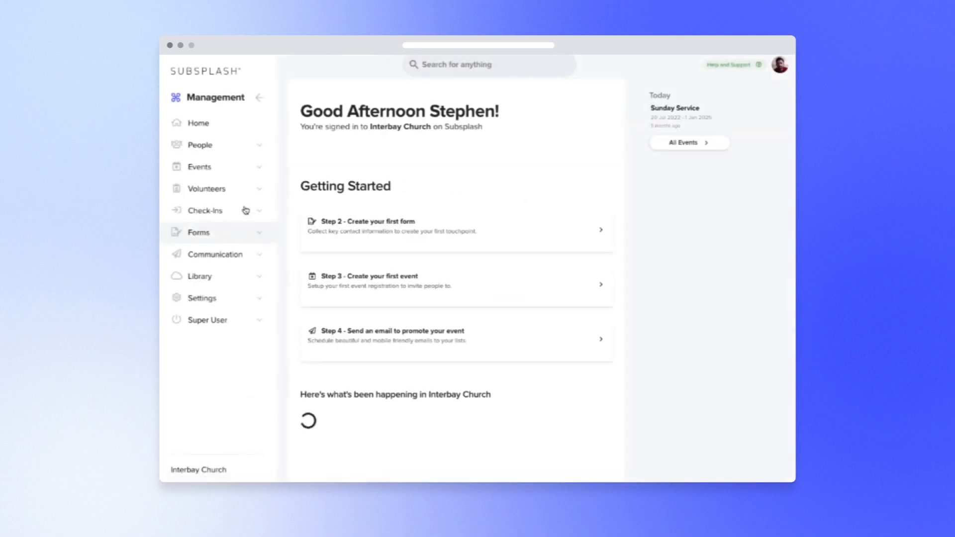
click(215, 254)
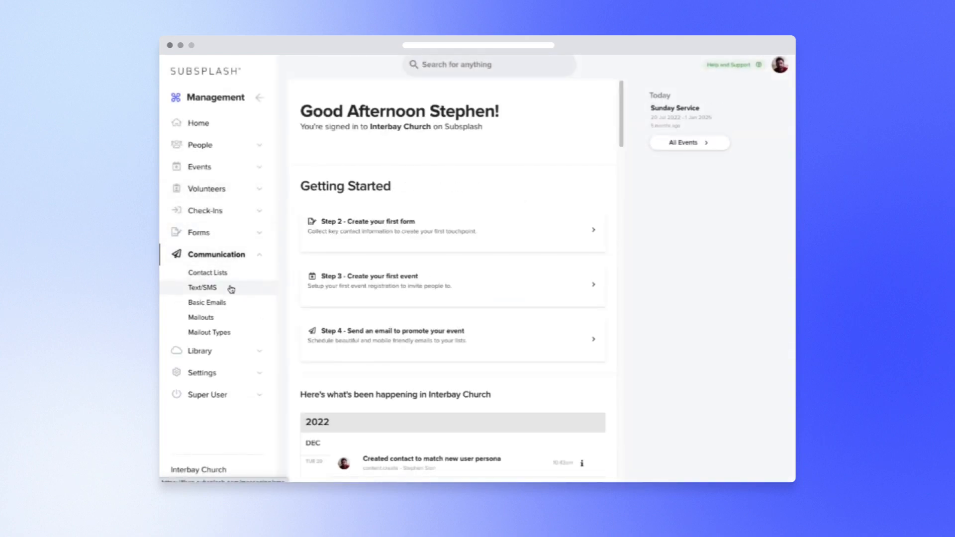
click(216, 253)
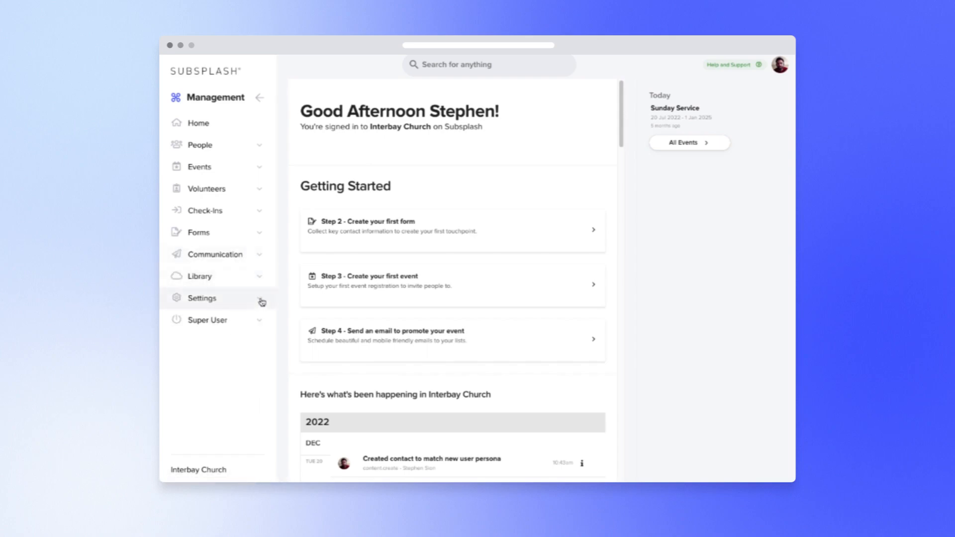
- Go to Communication > Text/SMS to view the log of sent SMS messages
click(202, 297)
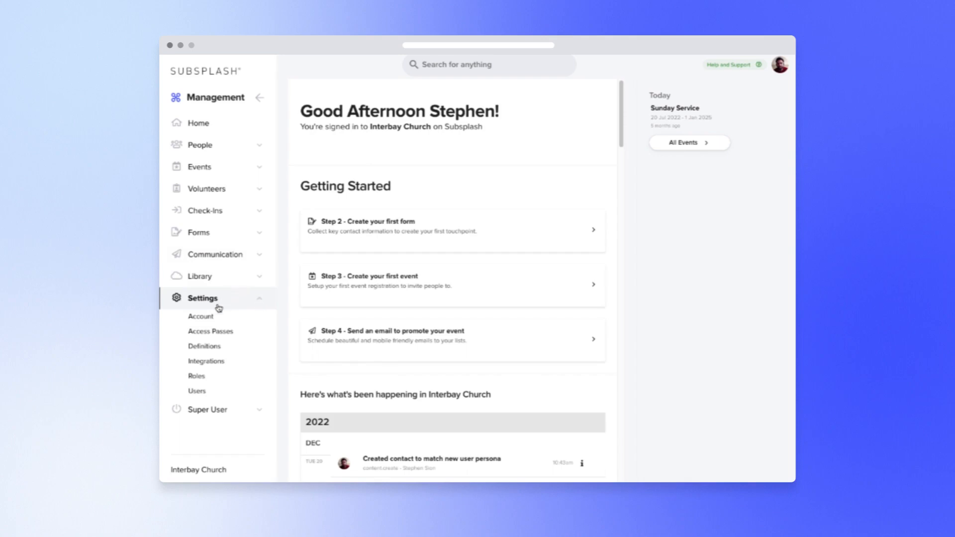
click(200, 316)
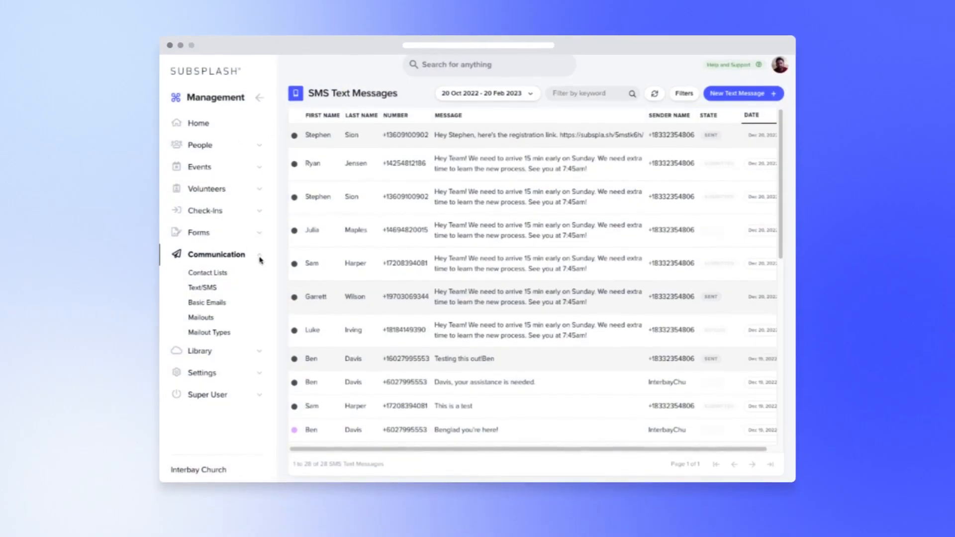
- Navigate Volunteers > Teams and open the Connection Team record with its six members
click(207, 188)
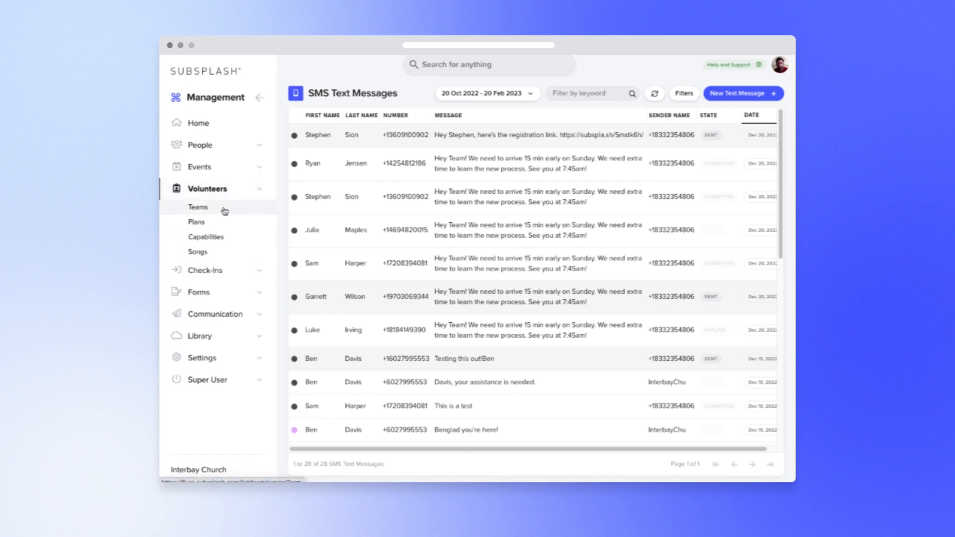
click(197, 207)
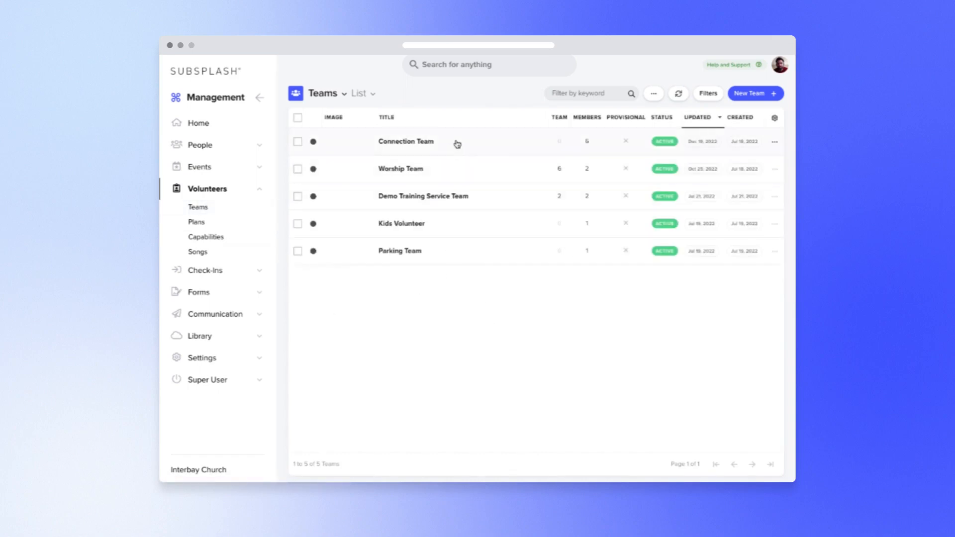
click(406, 141)
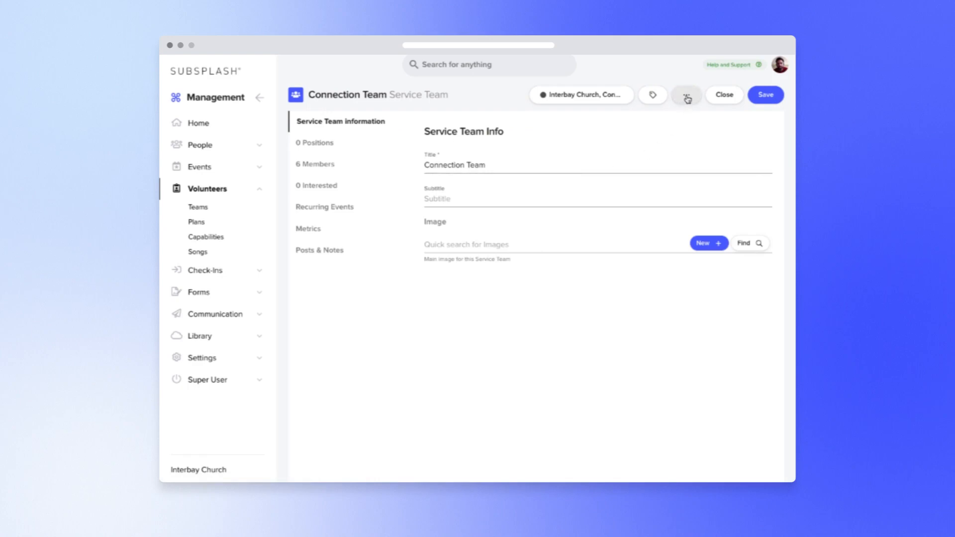
- Start a Send SMS draft to the Connection Team, keeping Provisional Members as recipients
click(687, 96)
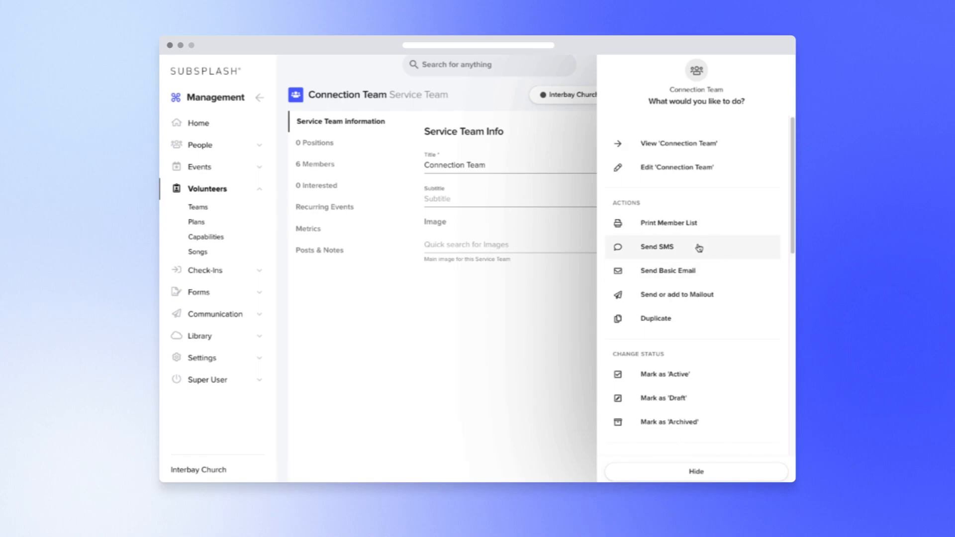
click(657, 246)
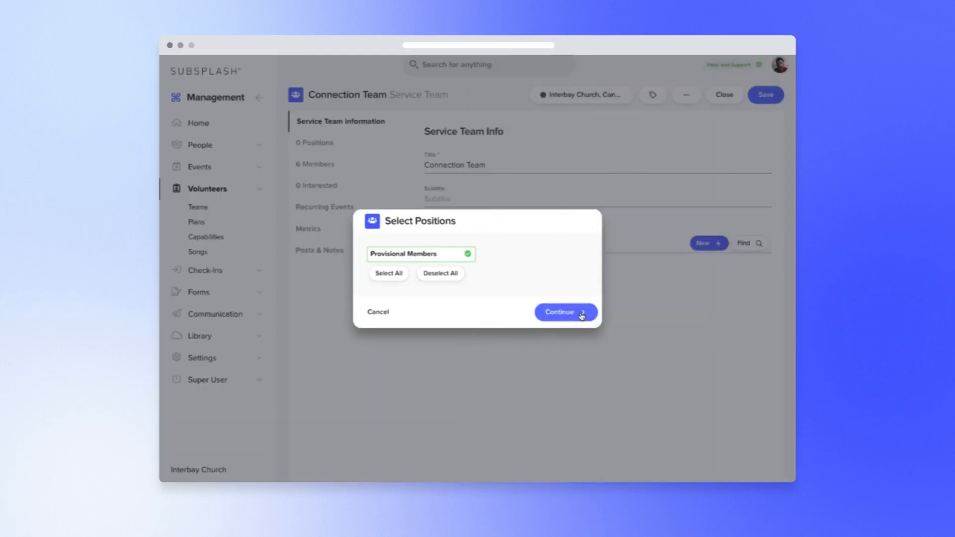
click(565, 312)
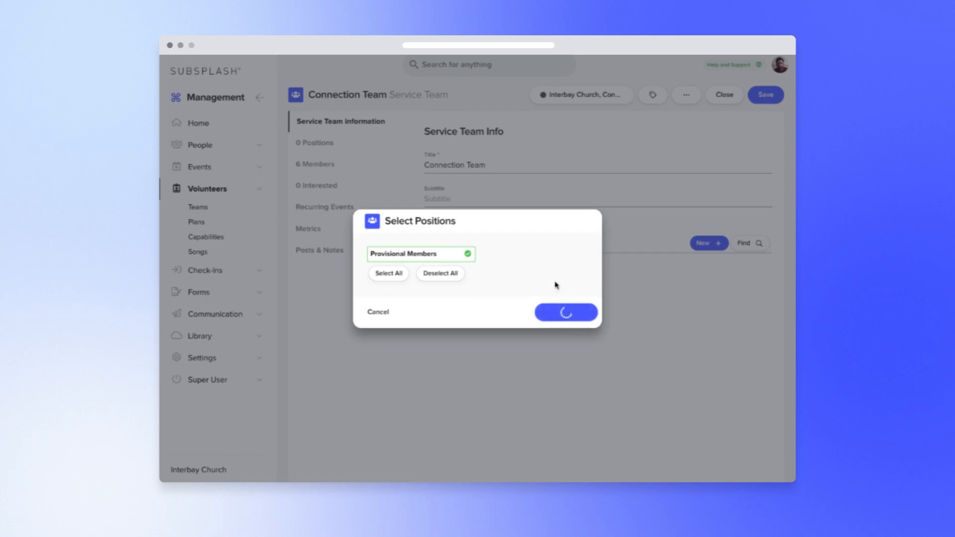
click(565, 312)
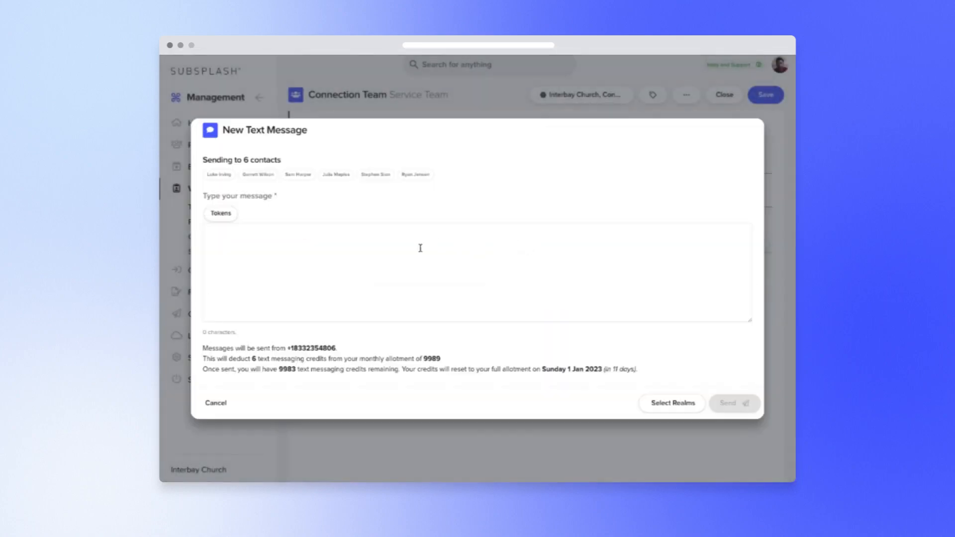
- Write and send 'Hey team! We need to arrive 15 min early on Sunday...' to the team
text(Hey team! We need to arrive 15 min early on Sunday. We need extra time to learn the new process. See you at 7:45am!)
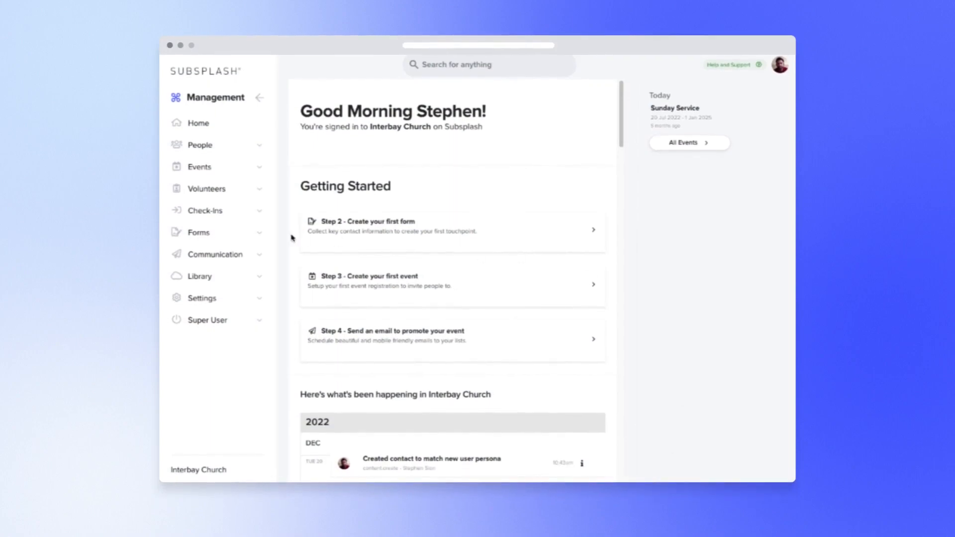
- From Communication > Text/SMS, begin a New Text Message with a Gender is female rule
click(215, 254)
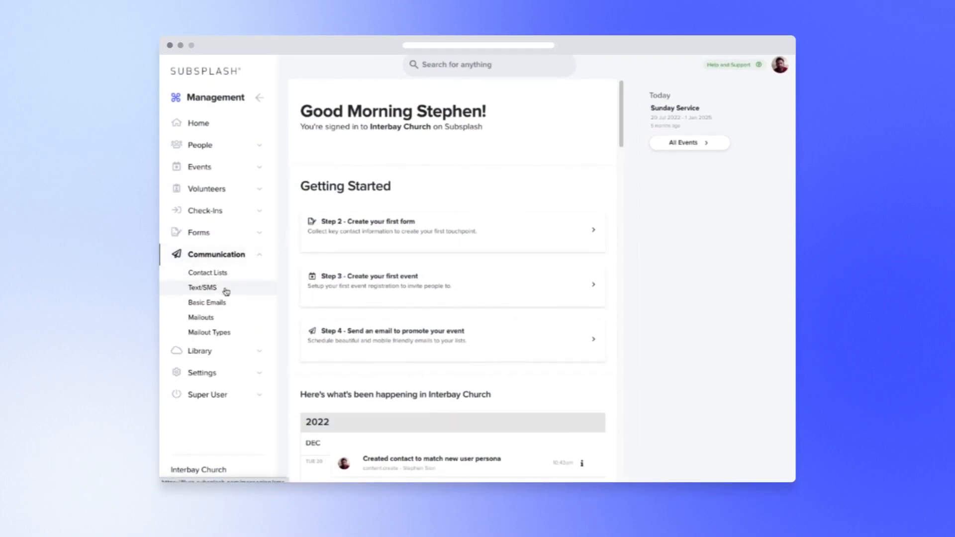
click(202, 288)
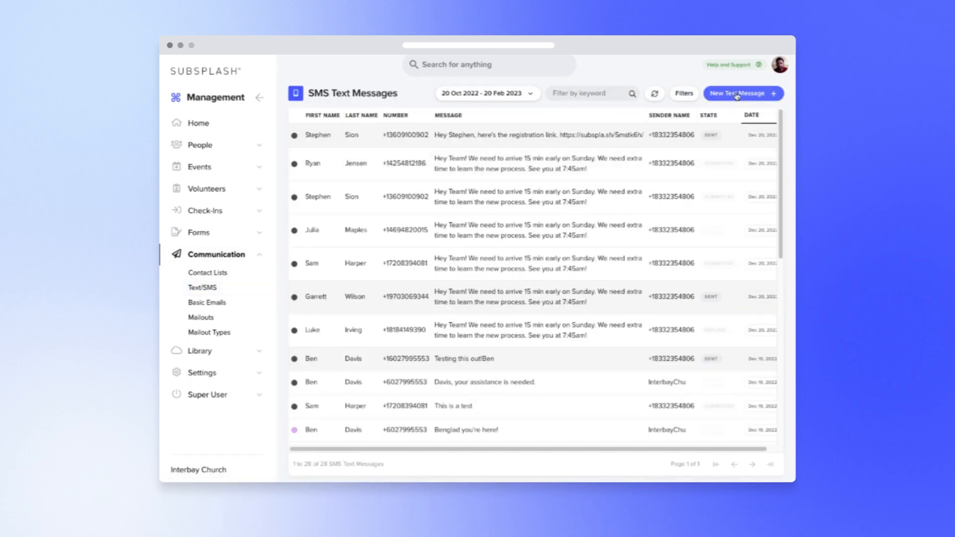
click(738, 93)
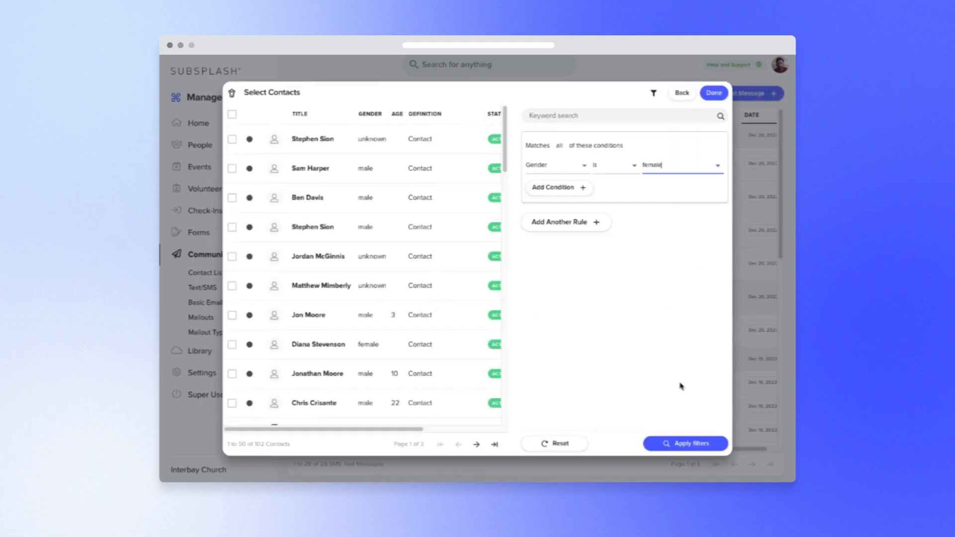
- Apply the female filter, select all 45 matching contacts and confirm them as recipients
click(684, 444)
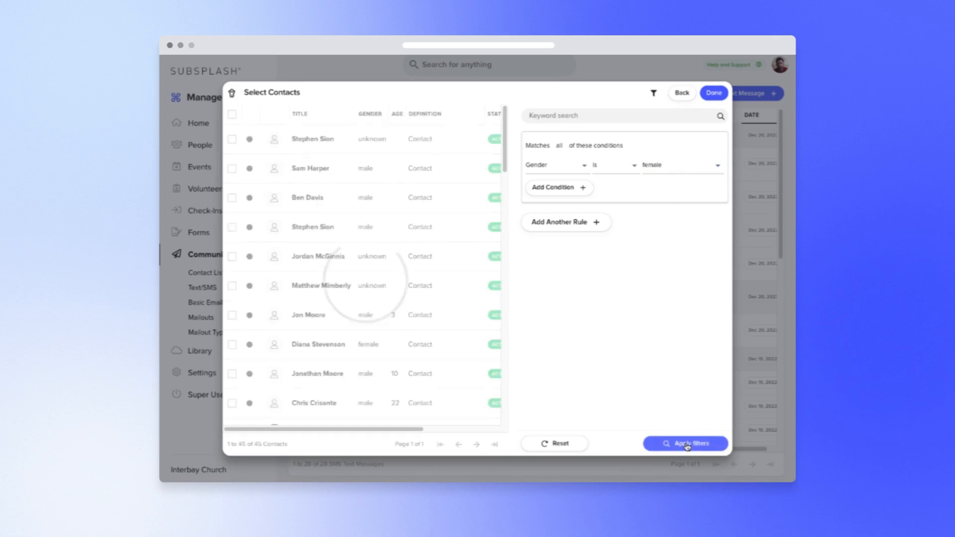
click(685, 443)
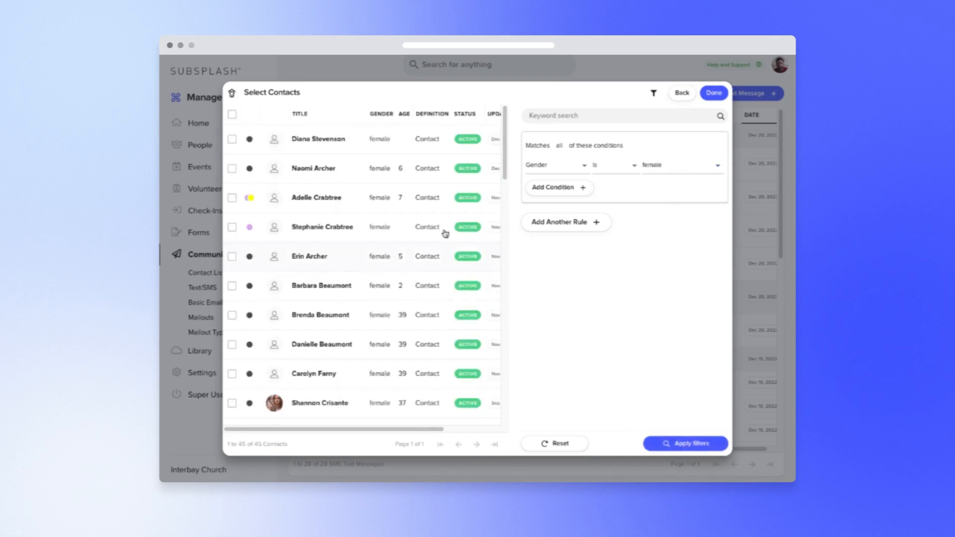
click(232, 114)
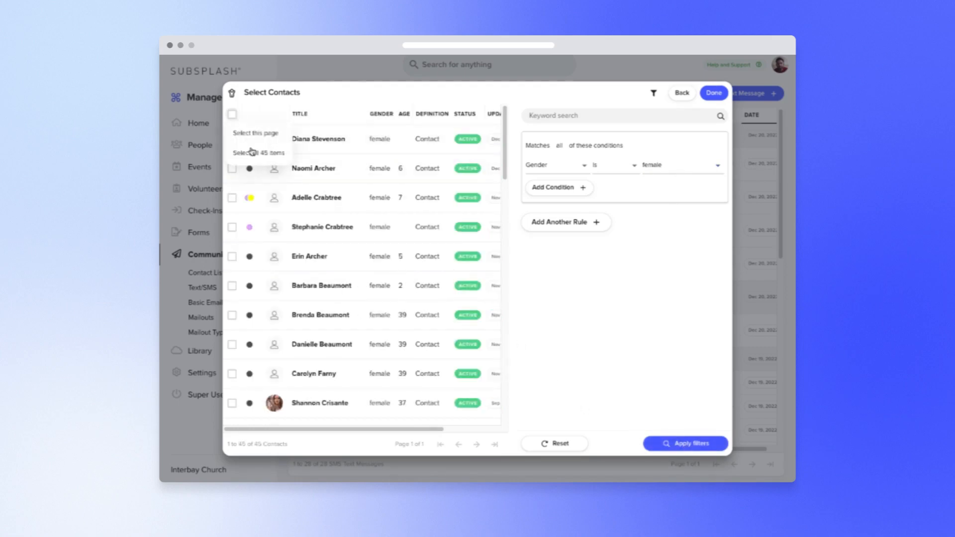
click(256, 154)
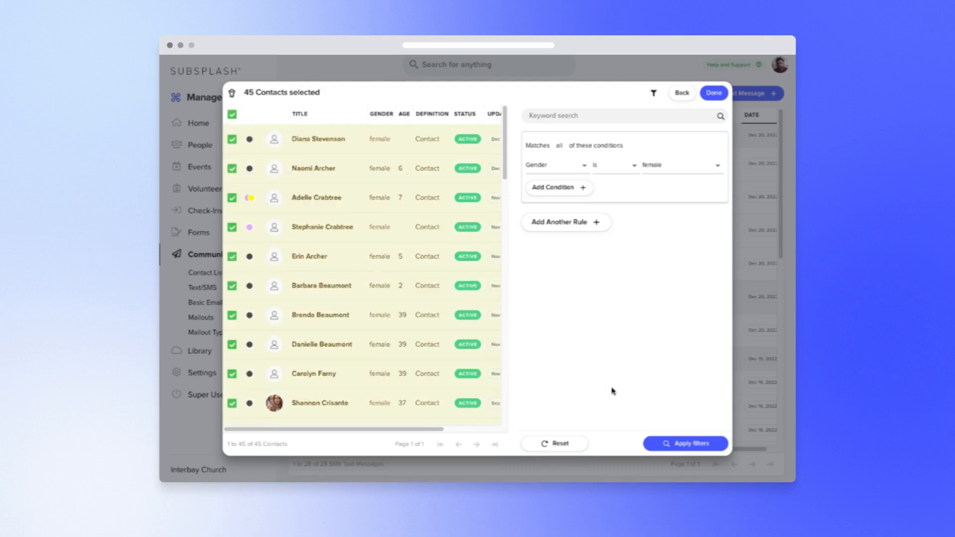
click(713, 93)
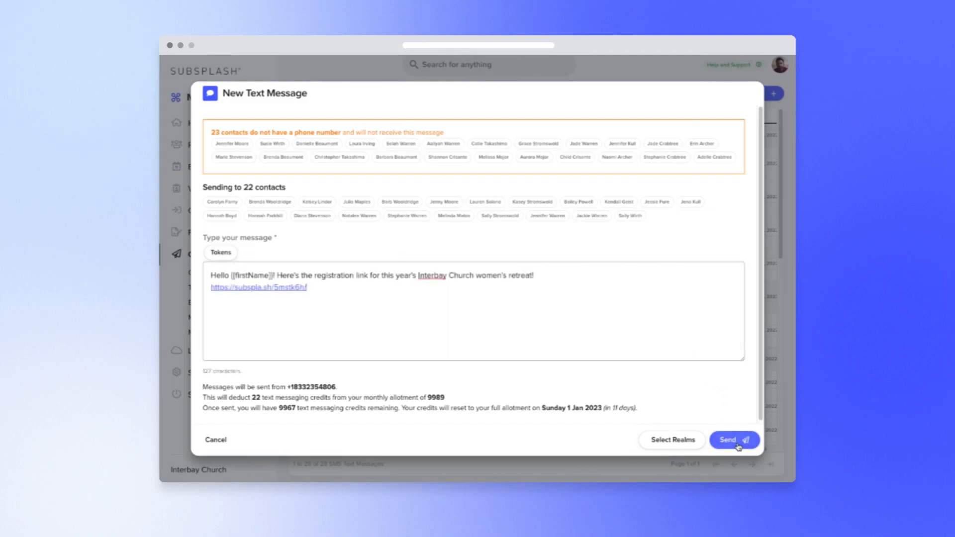
- Send the women's retreat registration text with firstName token and link to 22 contacts
click(735, 440)
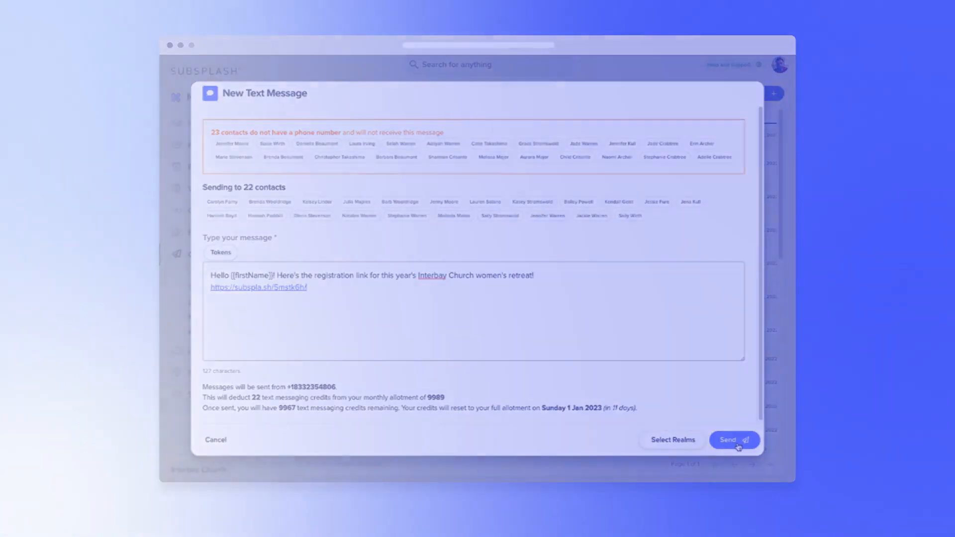